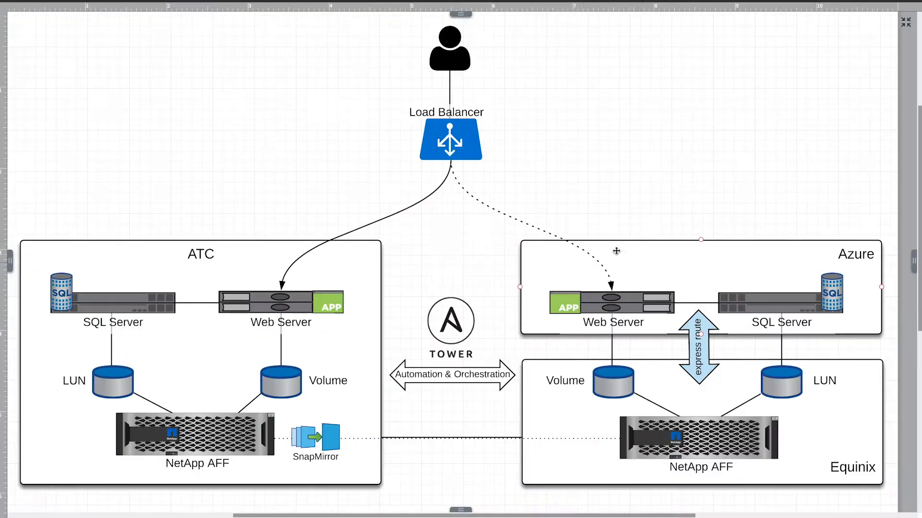
click(450, 322)
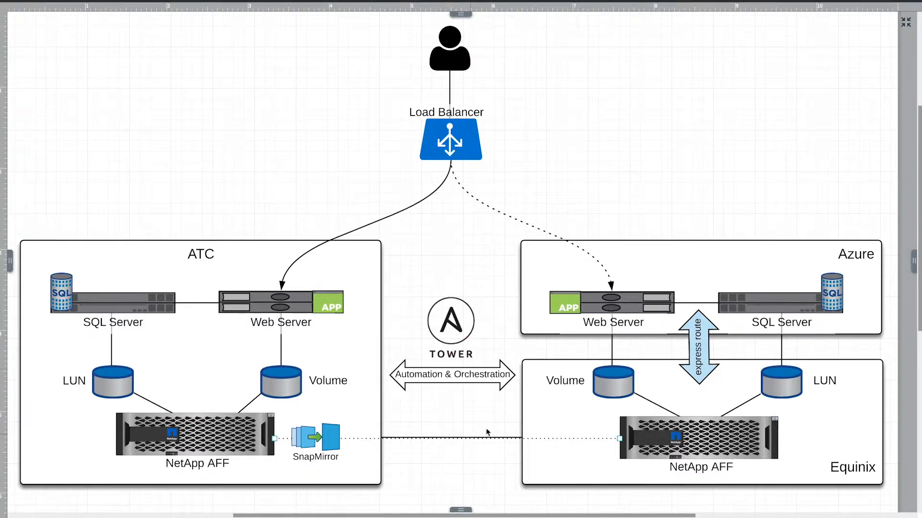
mouse_move(427, 248)
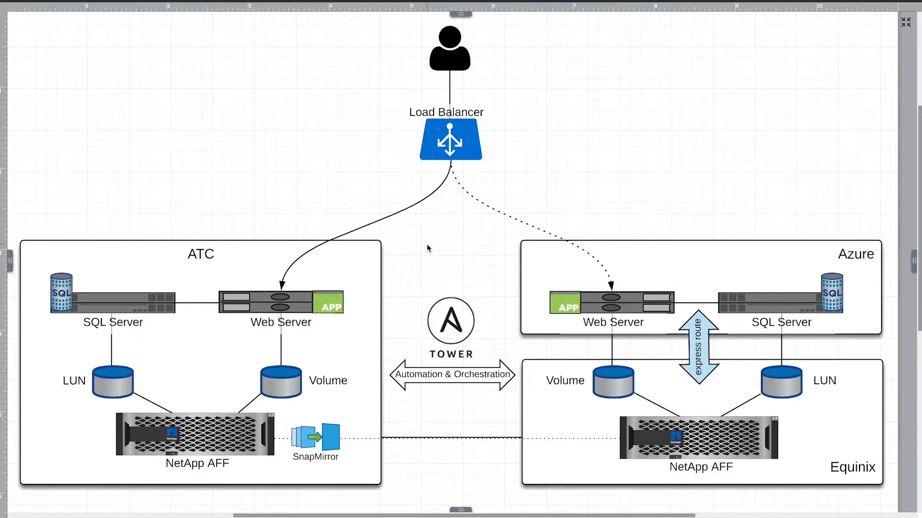
mouse_move(453, 218)
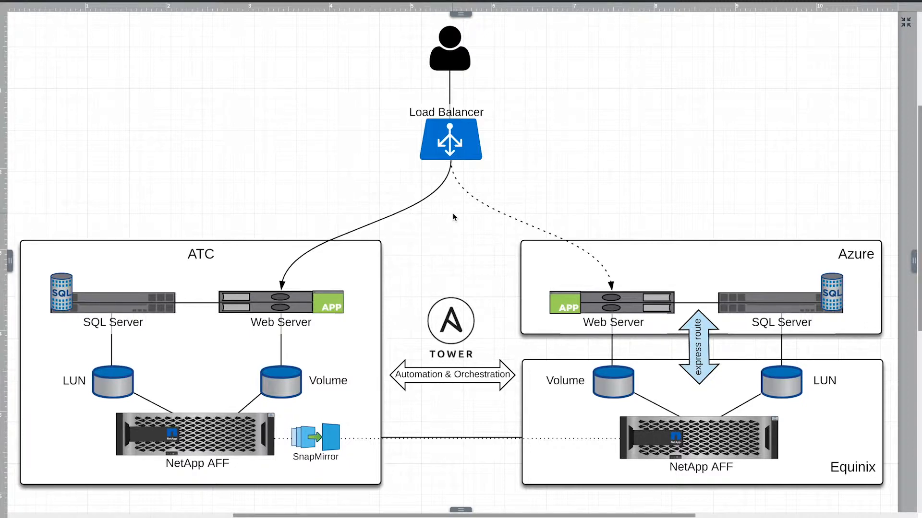